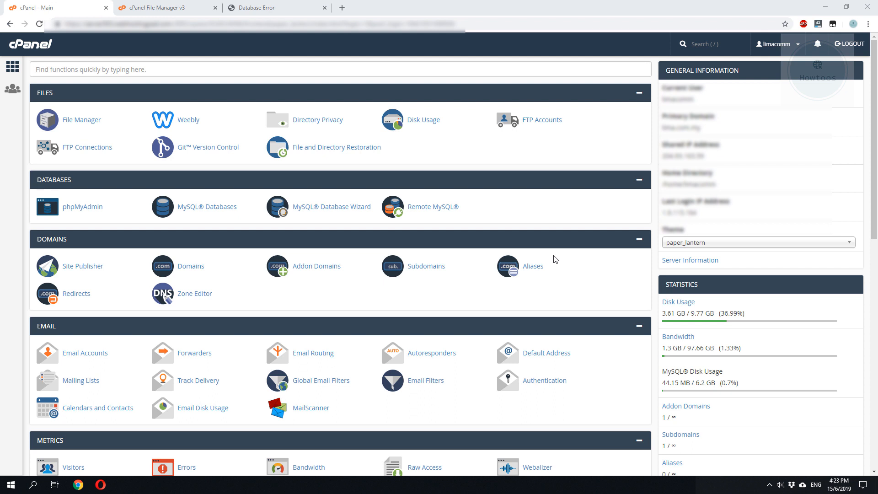
pyautogui.moveTo(544, 209)
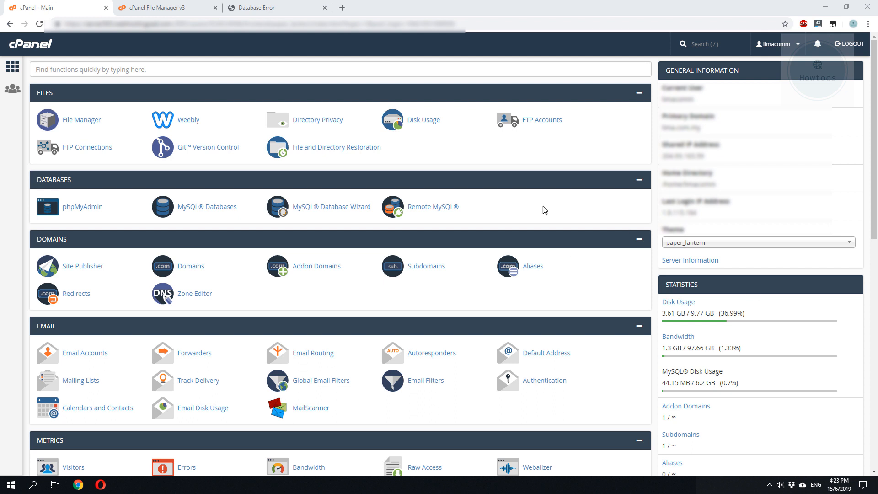
pyautogui.moveTo(509, 206)
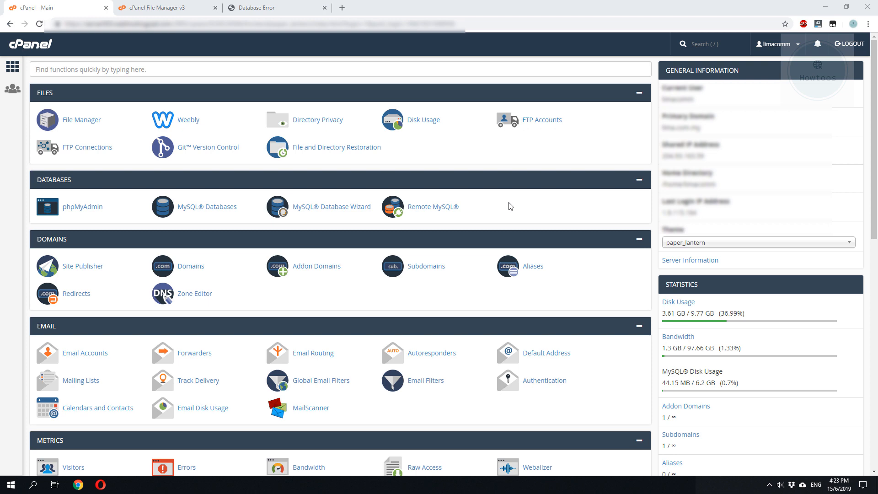
pyautogui.moveTo(678, 301)
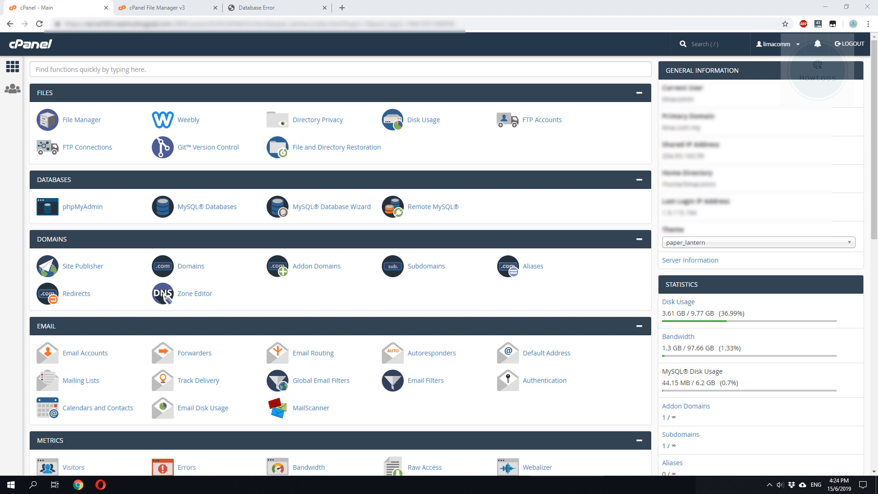
pyautogui.moveTo(336, 146)
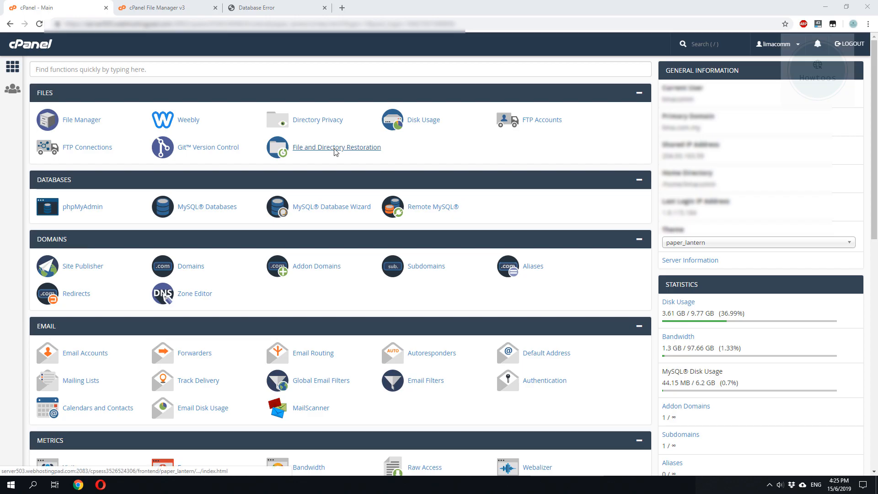
pyautogui.moveTo(207, 207)
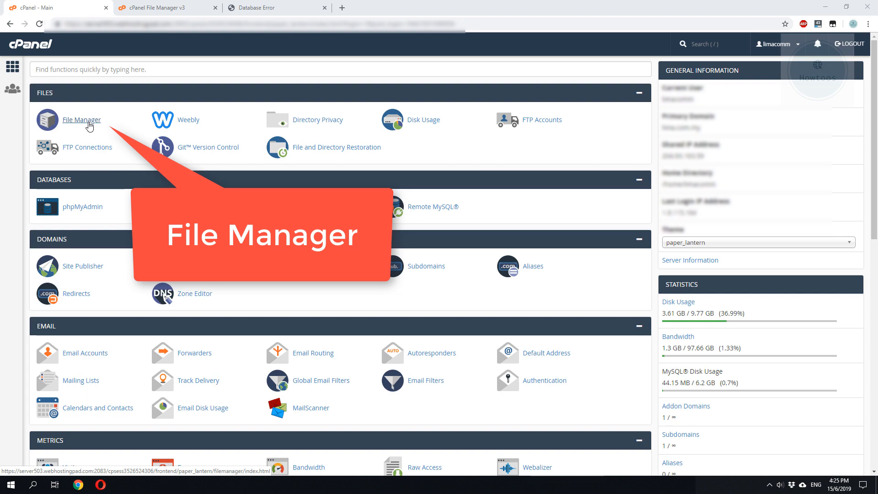
# - Open File Manager in a new tab and browse public_html down to wp-config.php
pyautogui.rightClick(81, 119)
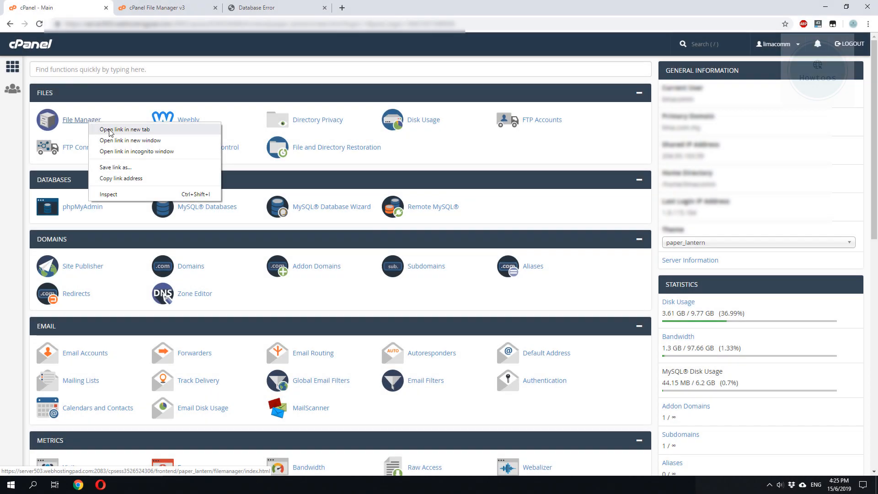
pyautogui.click(124, 130)
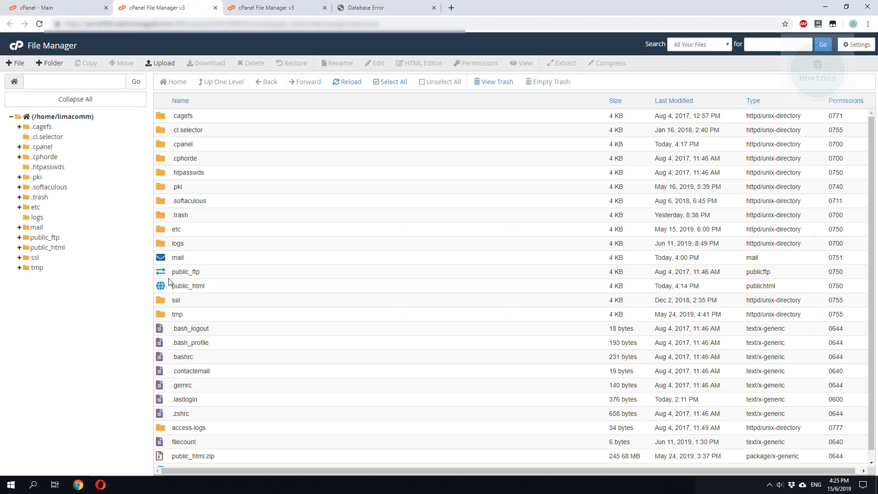
pyautogui.moveTo(187, 285)
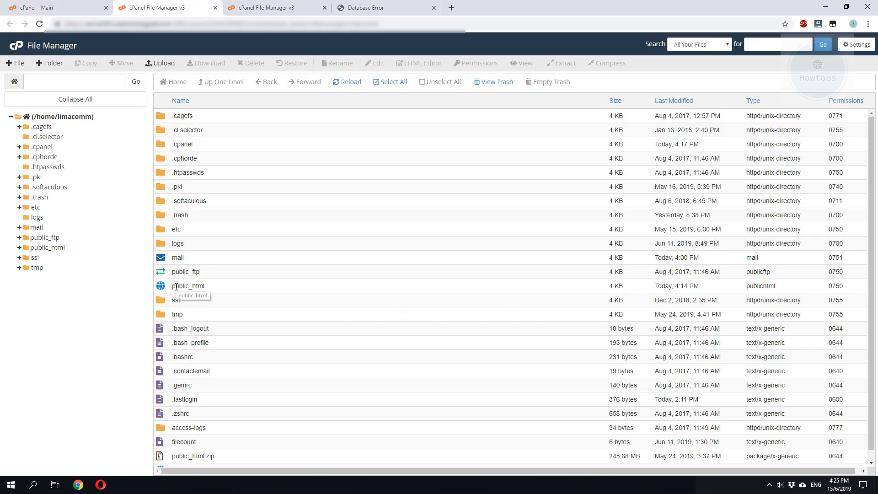
pyautogui.click(188, 286)
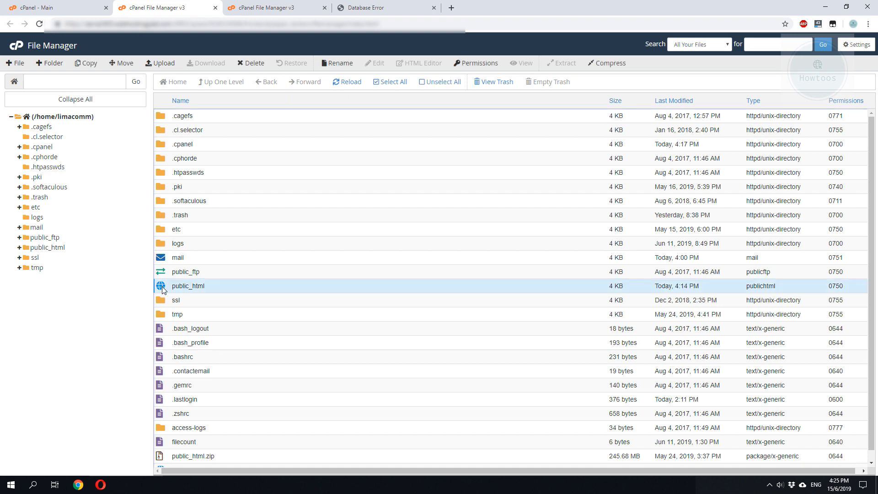
pyautogui.doubleClick(188, 285)
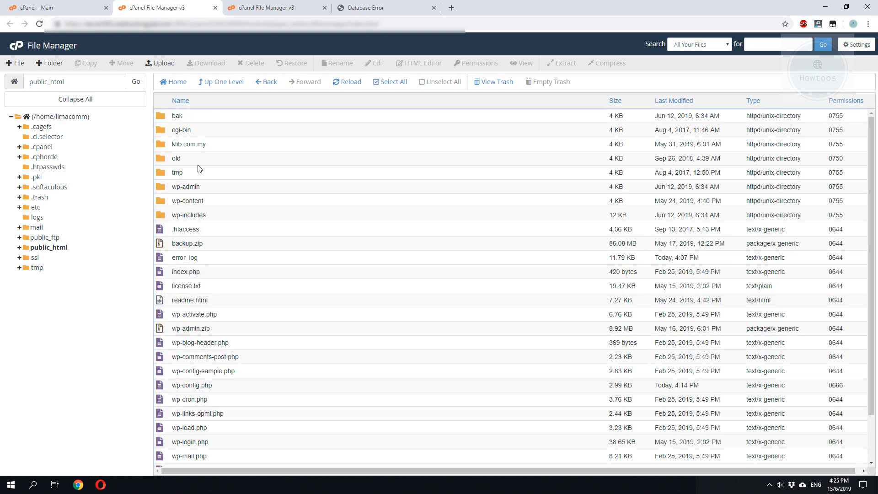
pyautogui.scroll(-3)
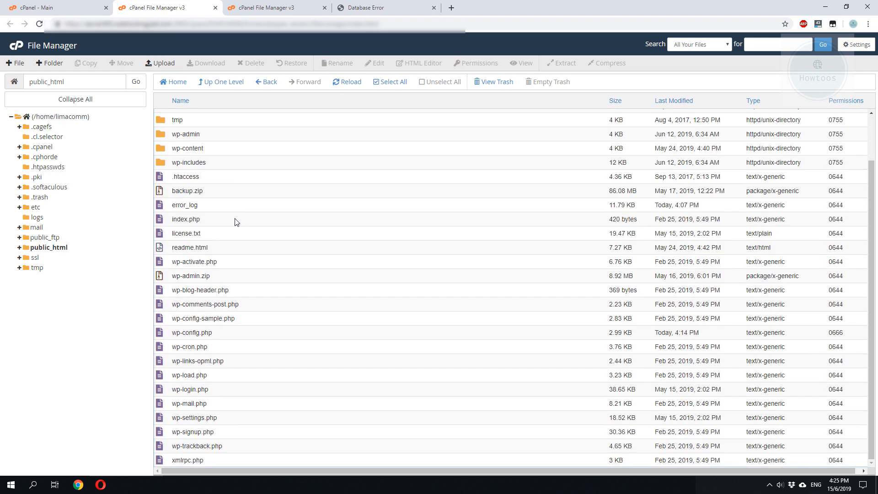
pyautogui.moveTo(272, 234)
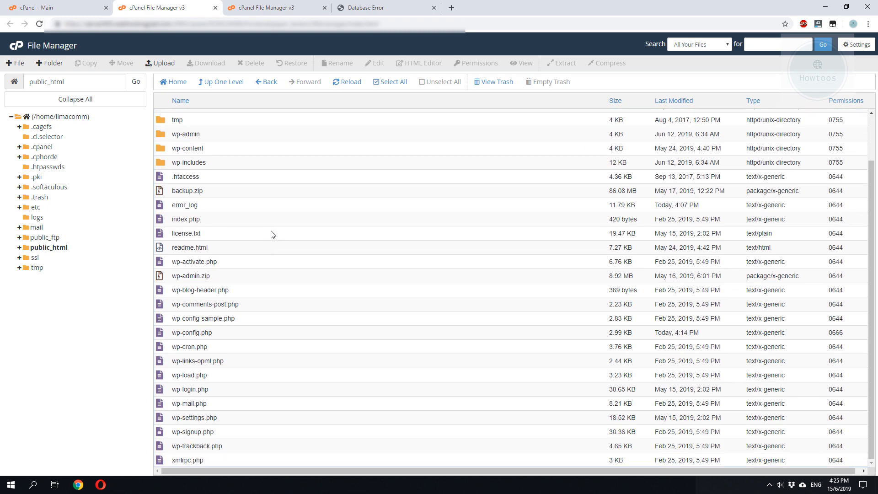
pyautogui.moveTo(194, 332)
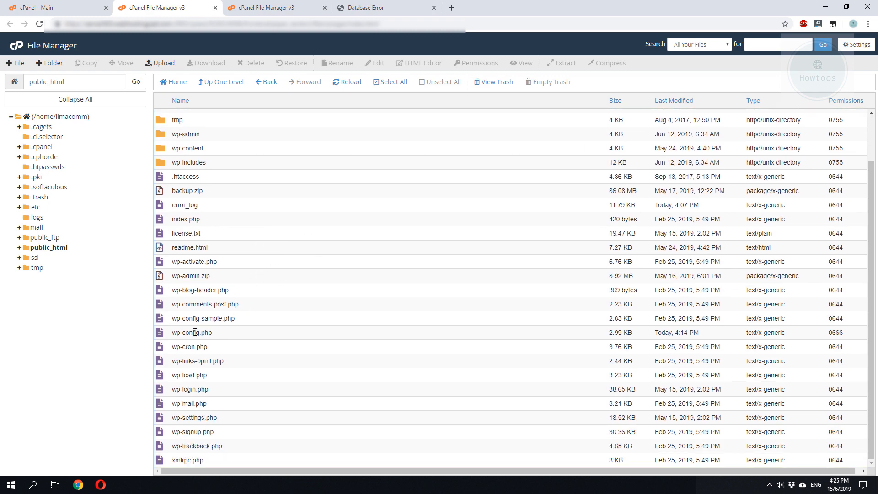
pyautogui.moveTo(192, 332)
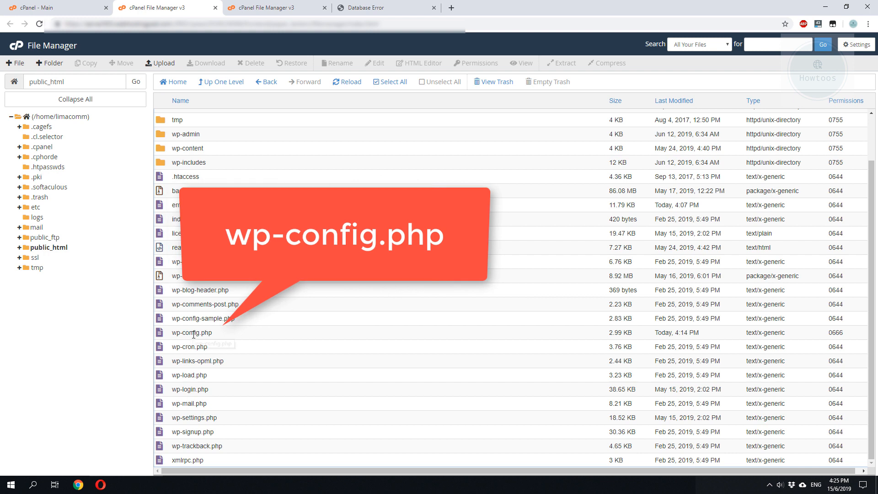
pyautogui.moveTo(192, 332)
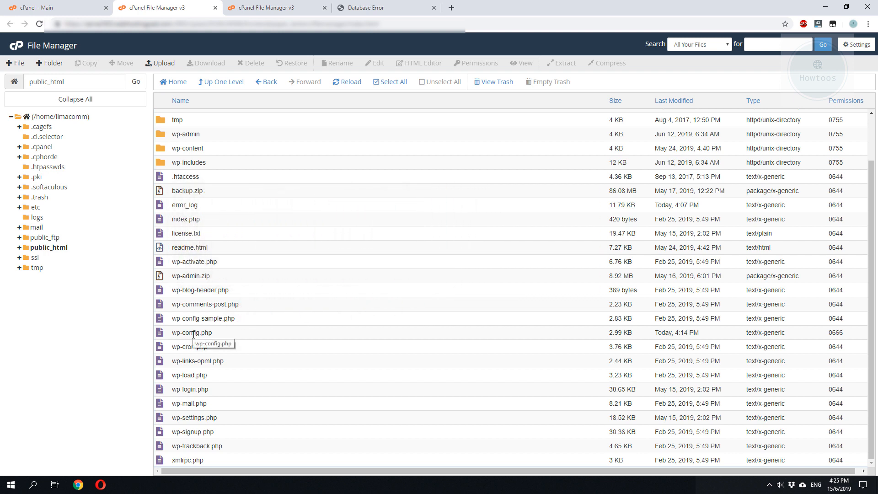
# - Edit wp-config.php, confirming the encoding dialog to open the code editor
pyautogui.rightClick(192, 332)
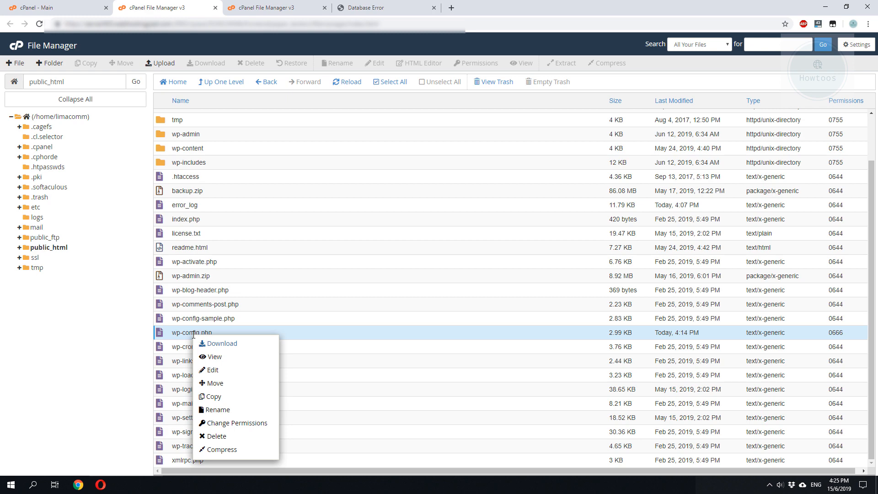
pyautogui.moveTo(213, 370)
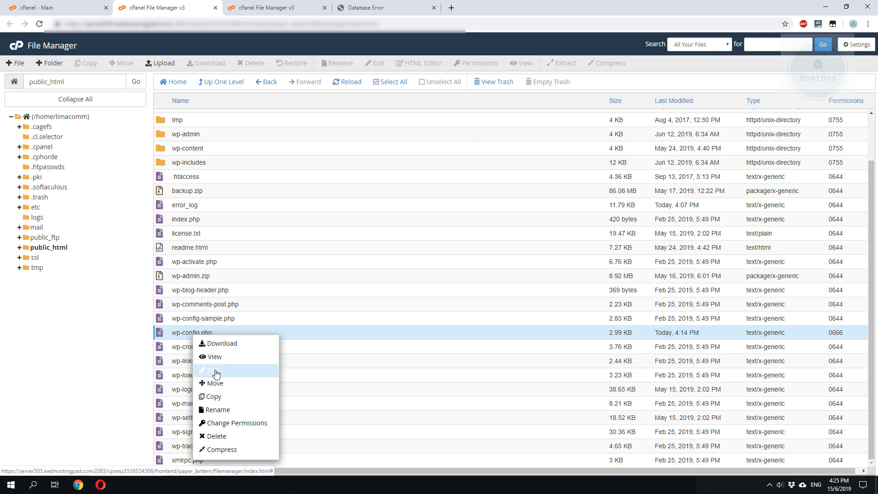
pyautogui.click(214, 371)
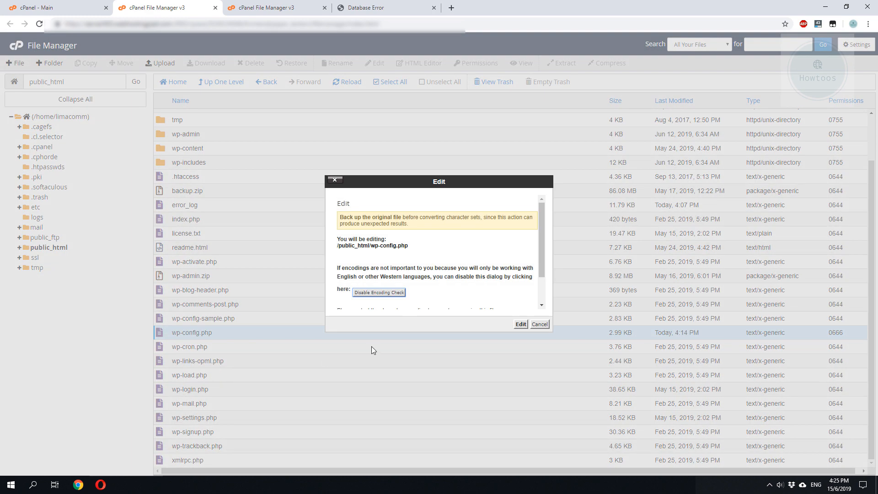
pyautogui.click(519, 323)
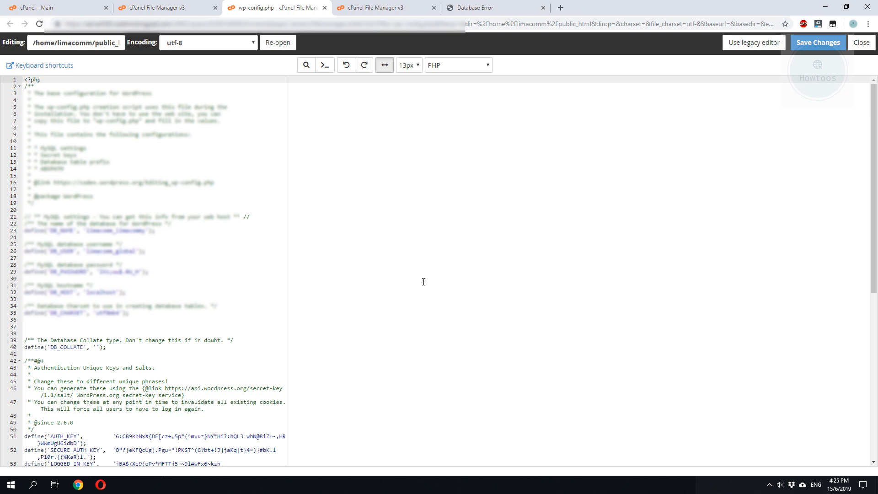
# - Replace false with true in define('WP_DEBUG', ...) and save wp-config.php
pyautogui.scroll(-3)
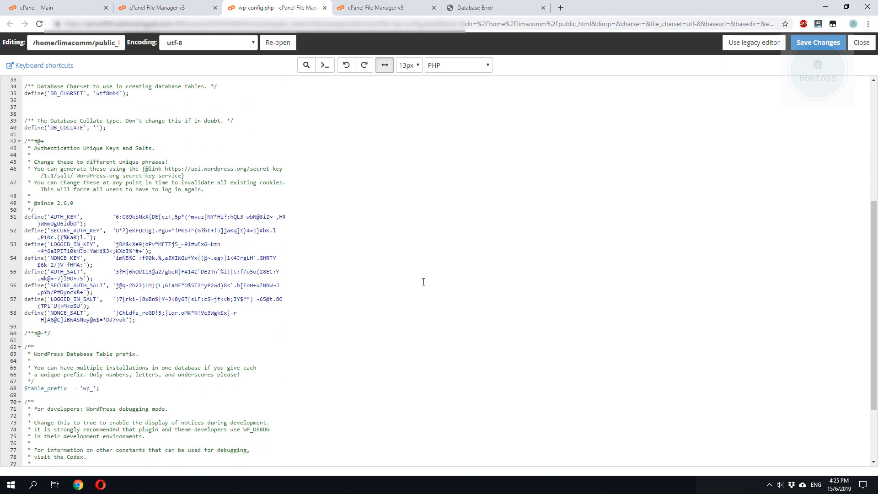
pyautogui.scroll(-3)
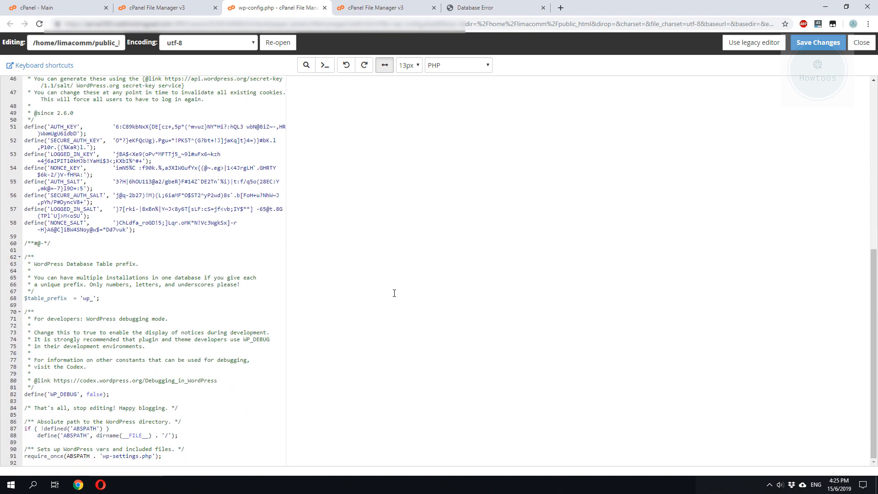
pyautogui.click(44, 394)
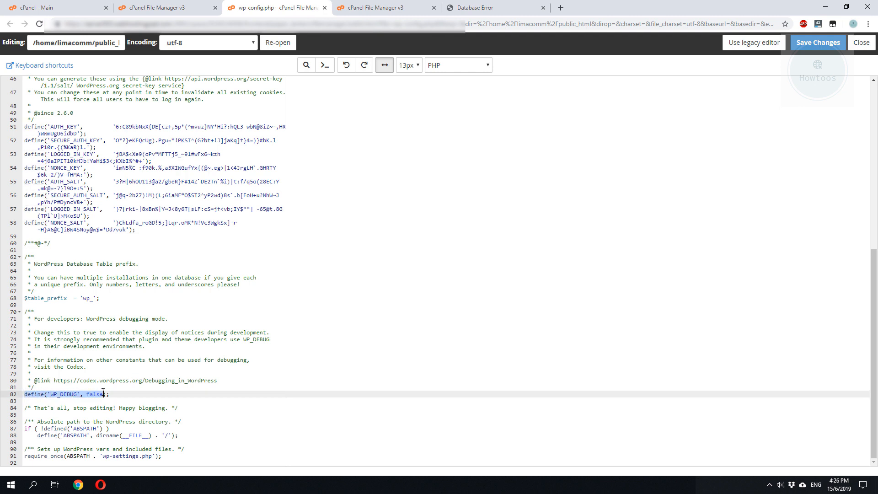
pyautogui.doubleClick(95, 394)
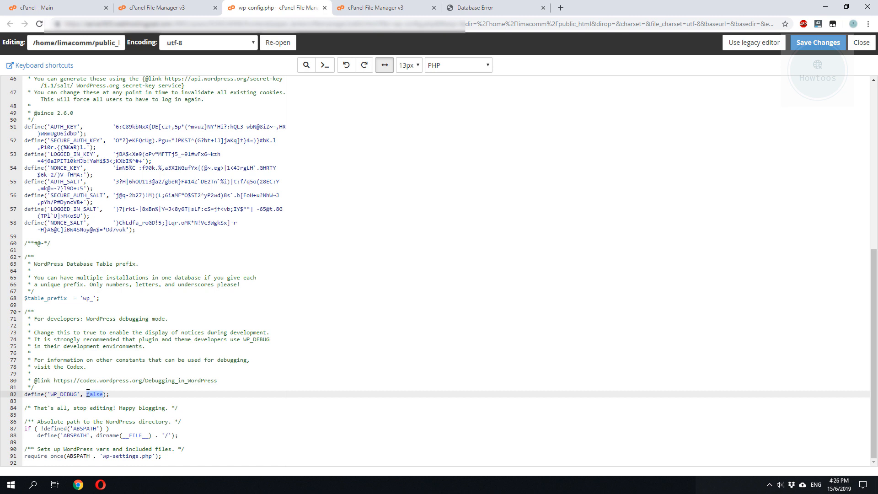
pyautogui.write('true')
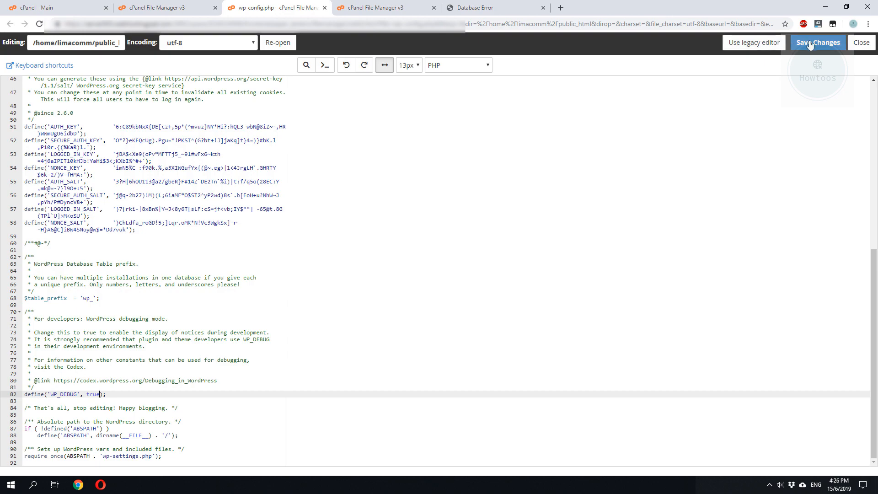
pyautogui.click(817, 42)
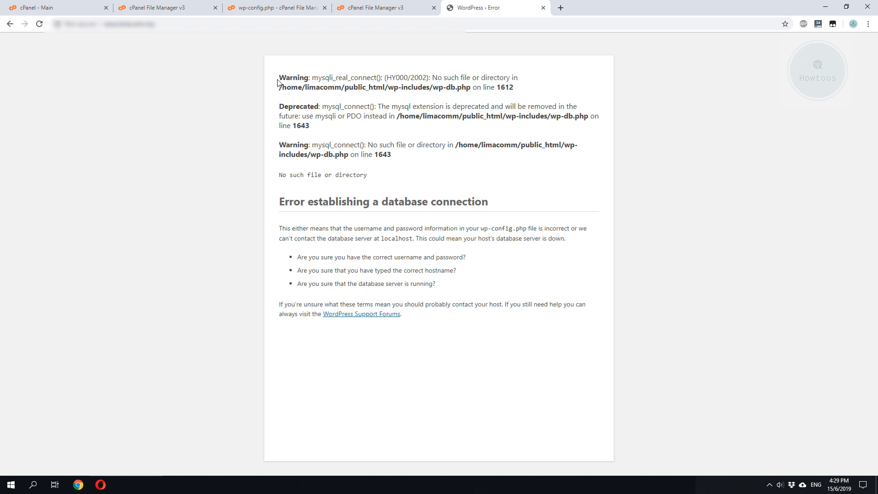
pyautogui.moveTo(289, 82)
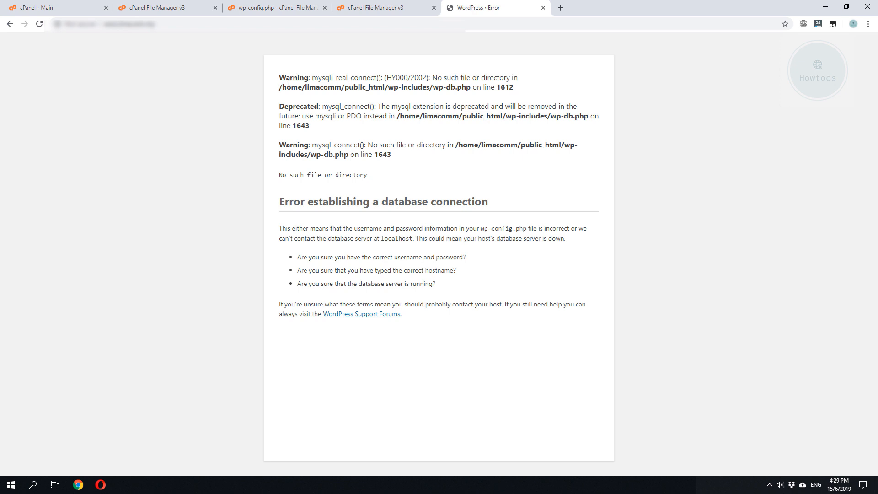
# - Highlight the mysqli_real_connect and mysql_connect warnings on the WordPress error page
pyautogui.moveTo(279, 77); pyautogui.dragTo(385, 155)
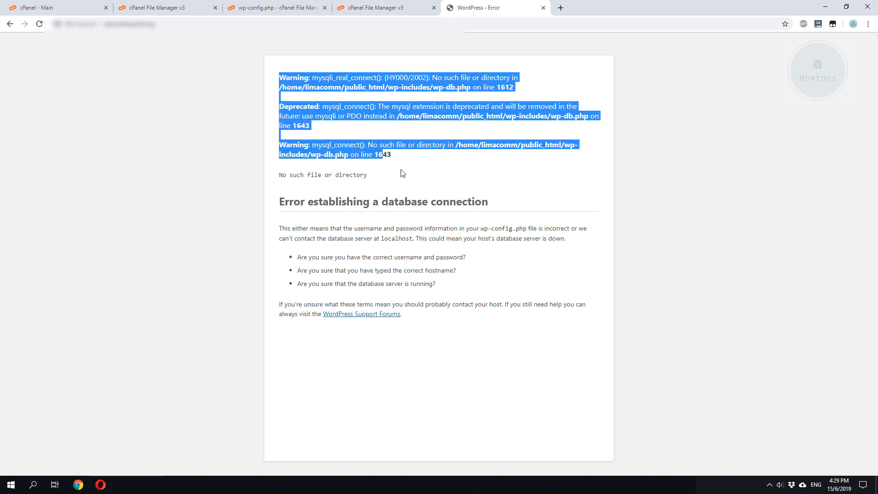
pyautogui.moveTo(631, 241)
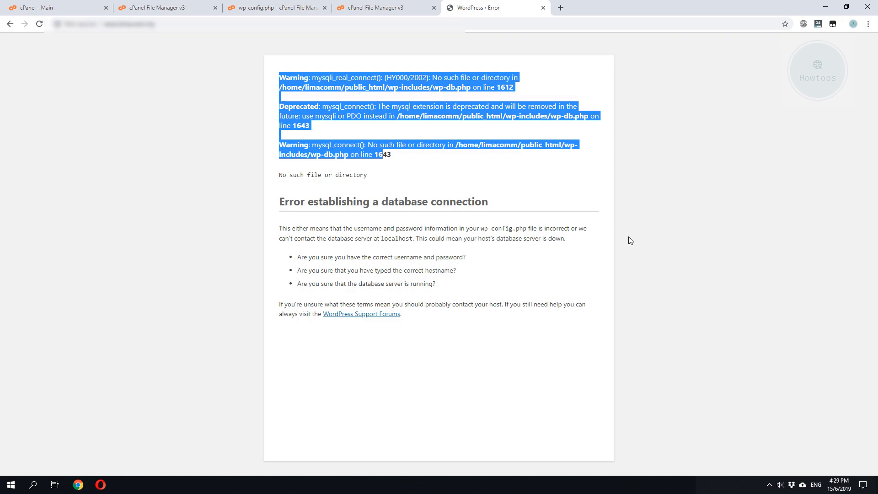
# - Return to the public_html listing and view the error_log file
pyautogui.click(384, 7)
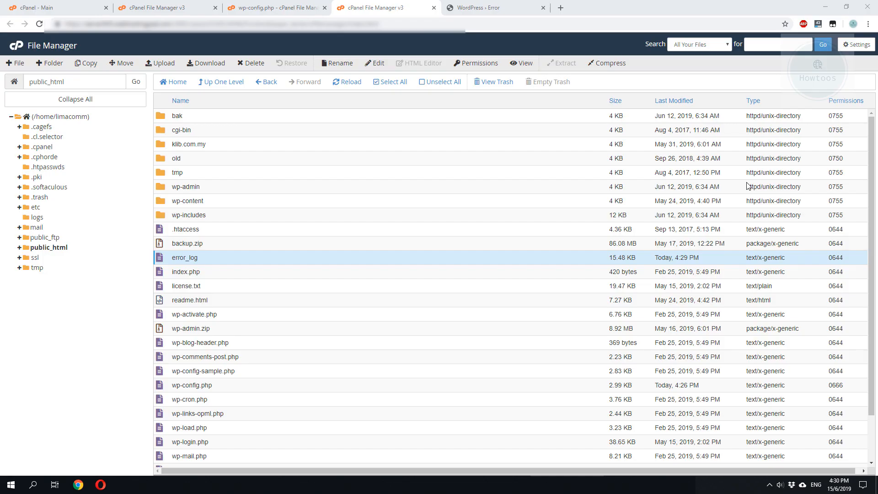
pyautogui.moveTo(607, 258)
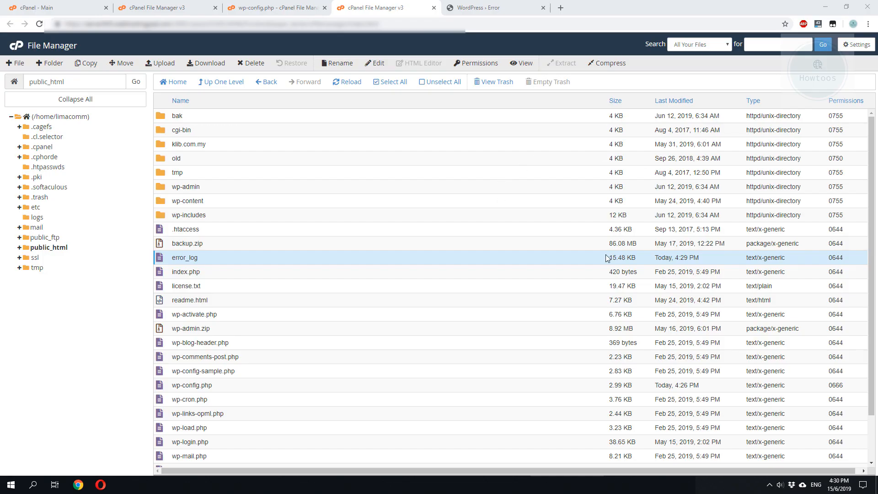
pyautogui.moveTo(185, 257)
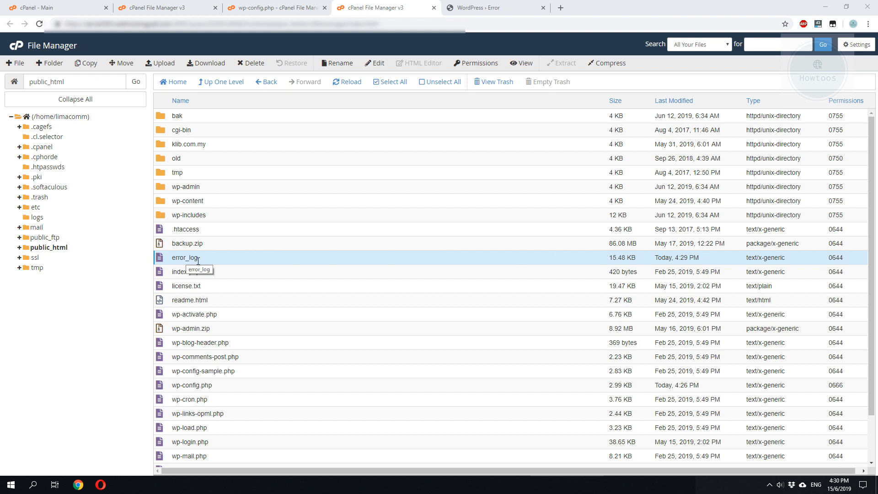
pyautogui.moveTo(218, 260)
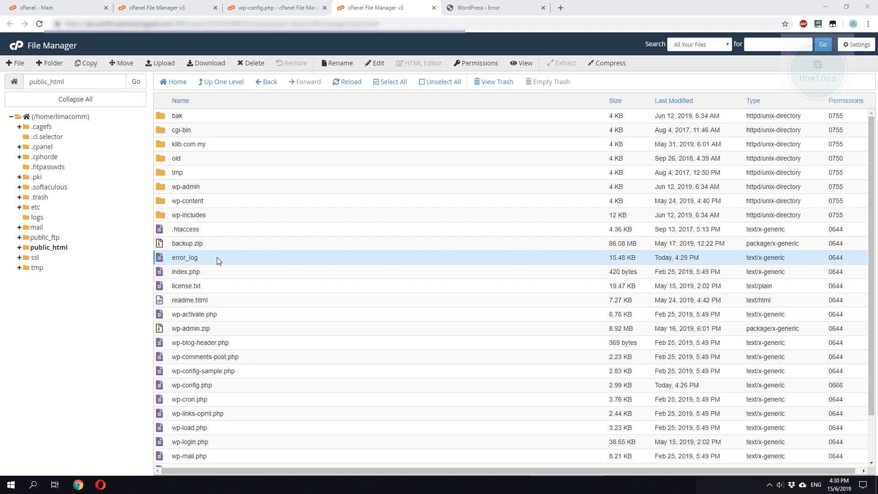
pyautogui.click(346, 81)
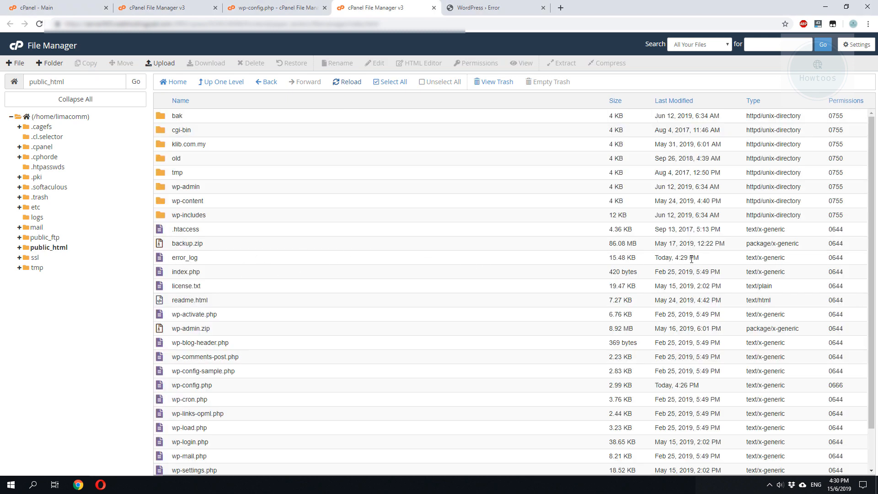
pyautogui.click(184, 257)
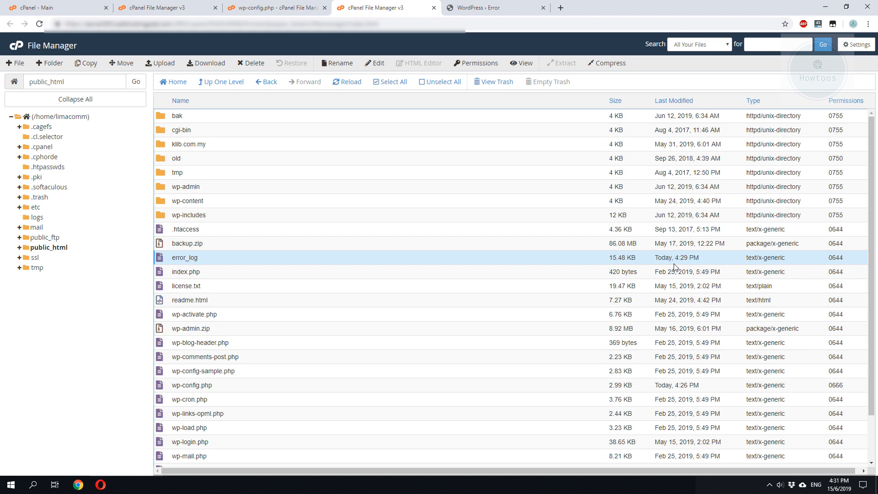
pyautogui.rightClick(184, 257)
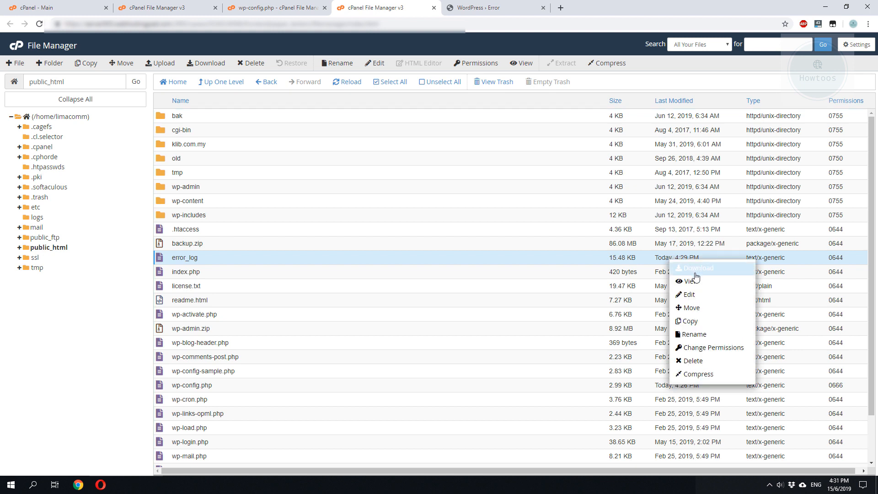
pyautogui.moveTo(696, 281)
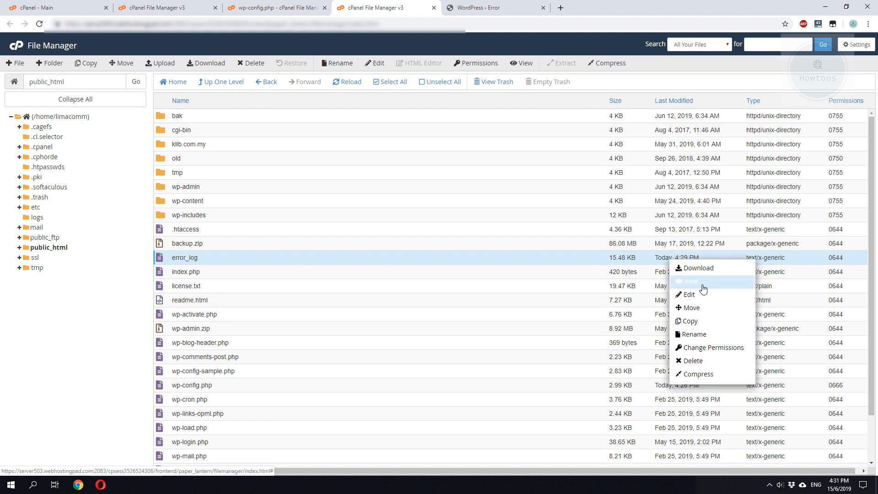
pyautogui.click(688, 281)
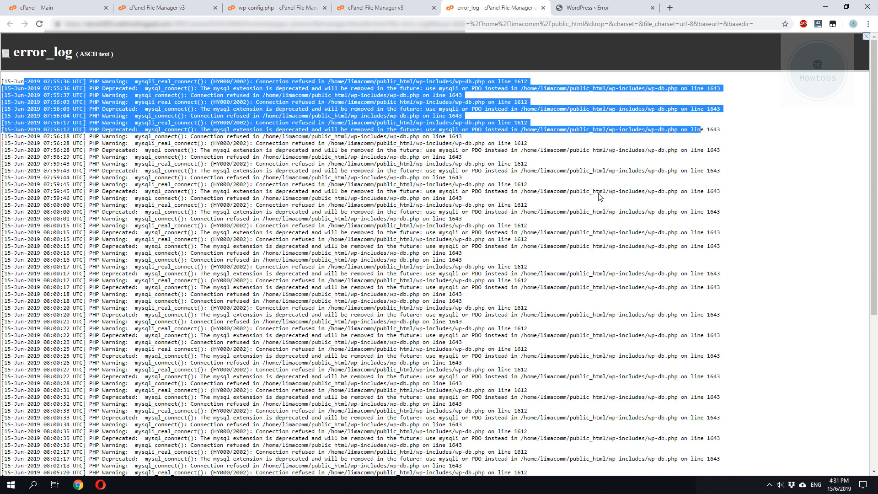
# - Switch back to the WordPress error page tab after reading error_log
pyautogui.click(599, 8)
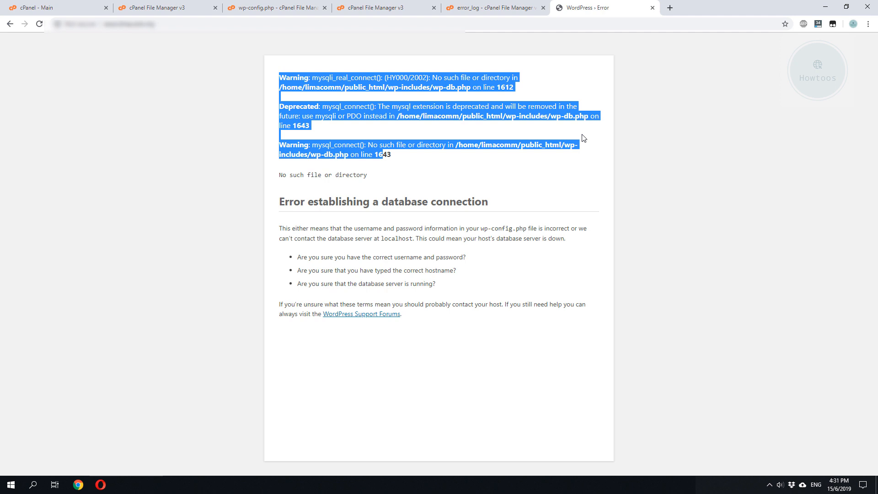
pyautogui.click(485, 178)
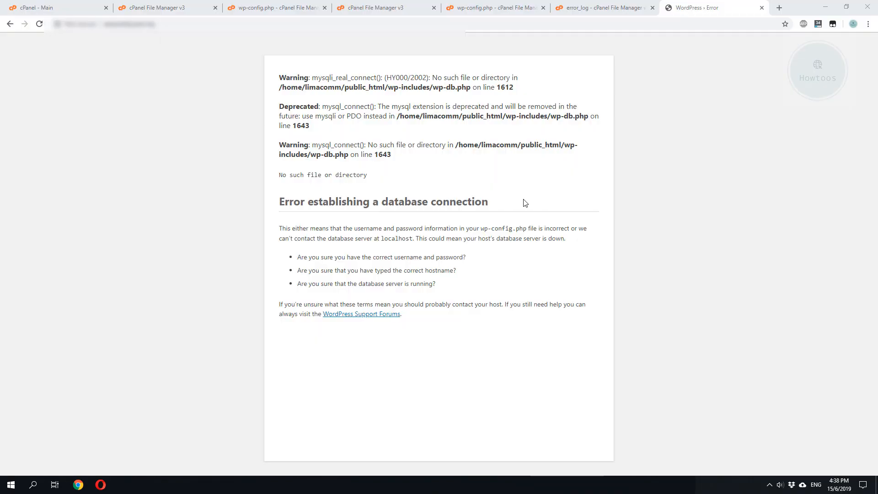
pyautogui.moveTo(281, 78)
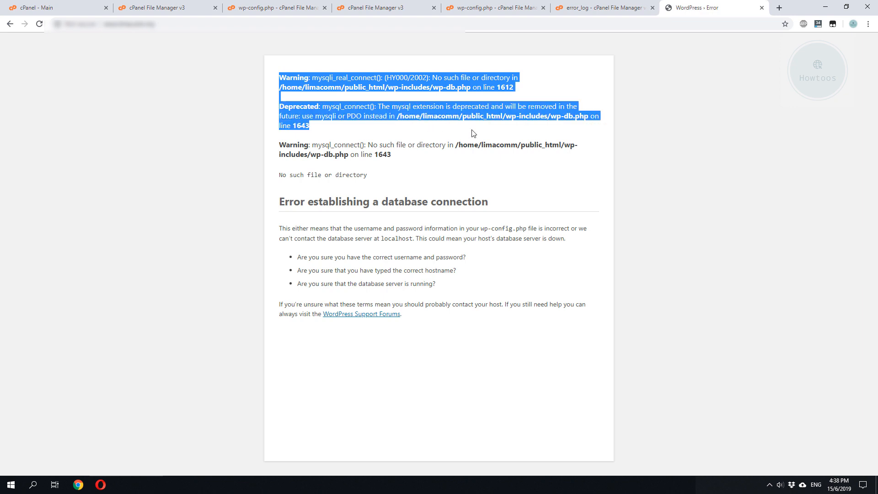
pyautogui.click(273, 78)
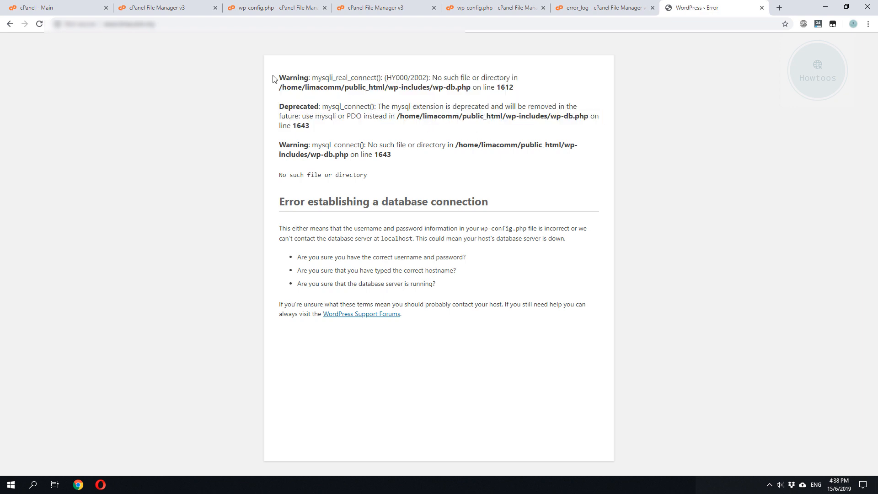
pyautogui.moveTo(279, 78); pyautogui.dragTo(364, 87)
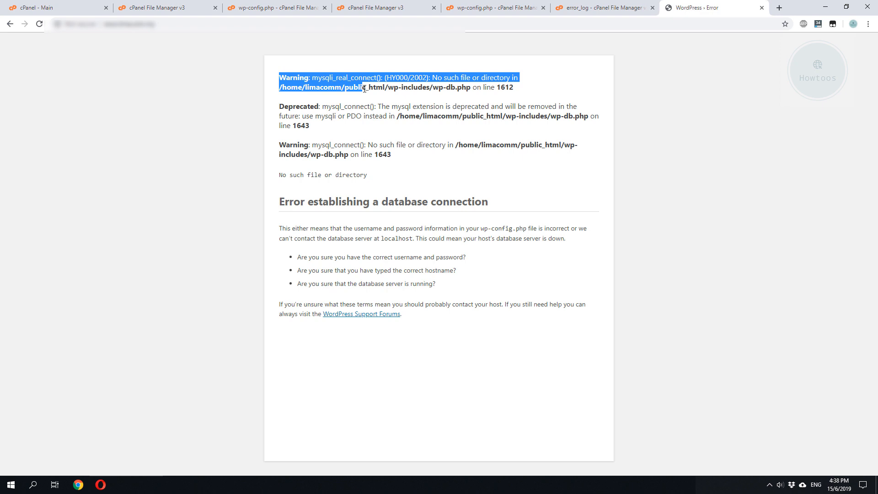
pyautogui.moveTo(403, 108)
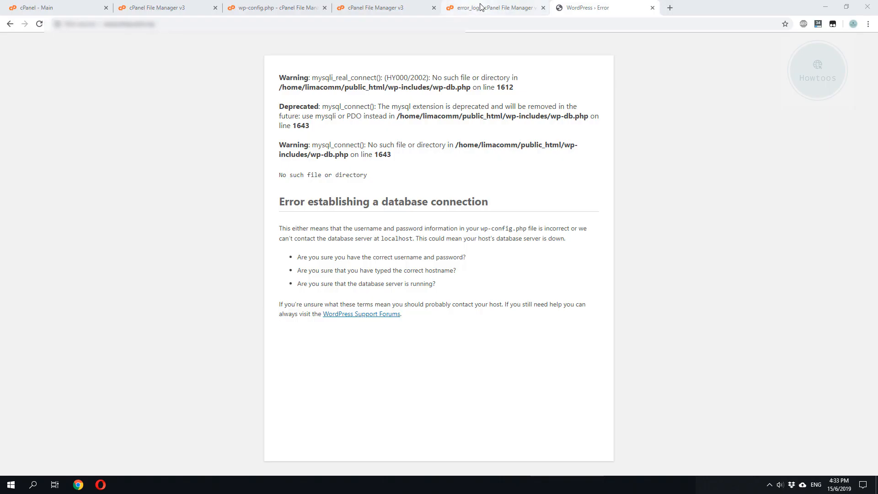
# - Return to the public_html file listing and scroll down to wp-config.php
pyautogui.click(374, 7)
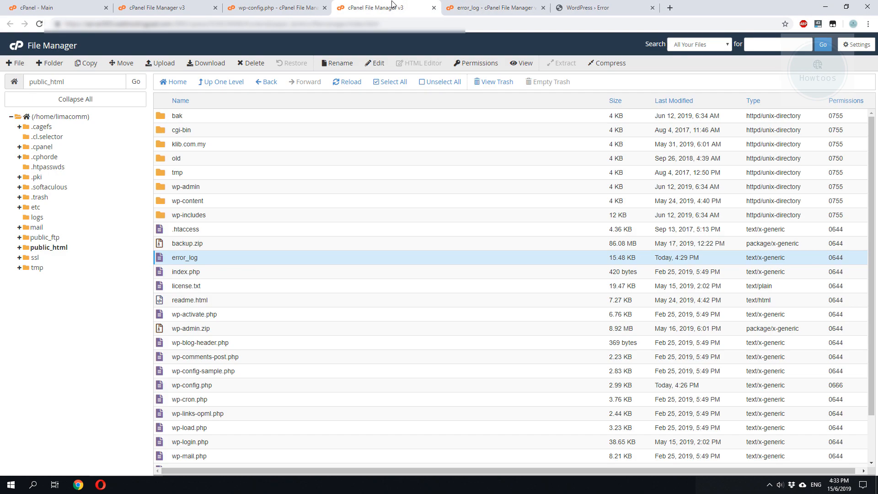
pyautogui.scroll(-3)
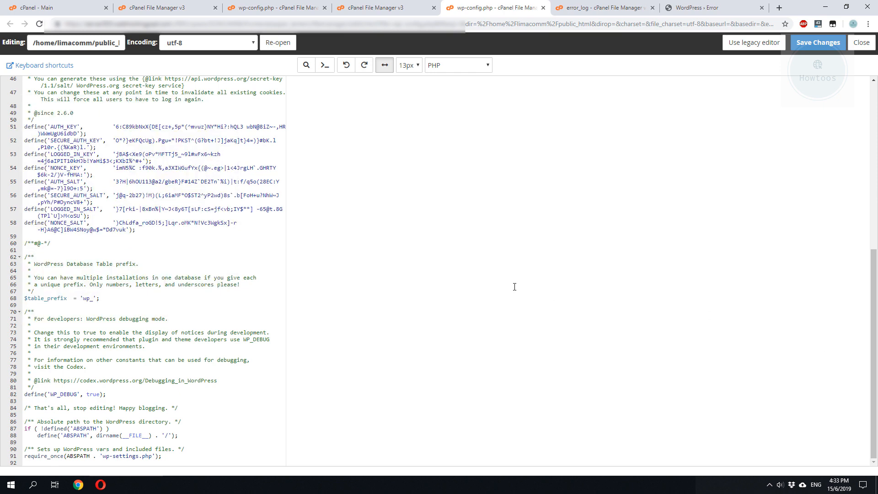
pyautogui.moveTo(866, 316)
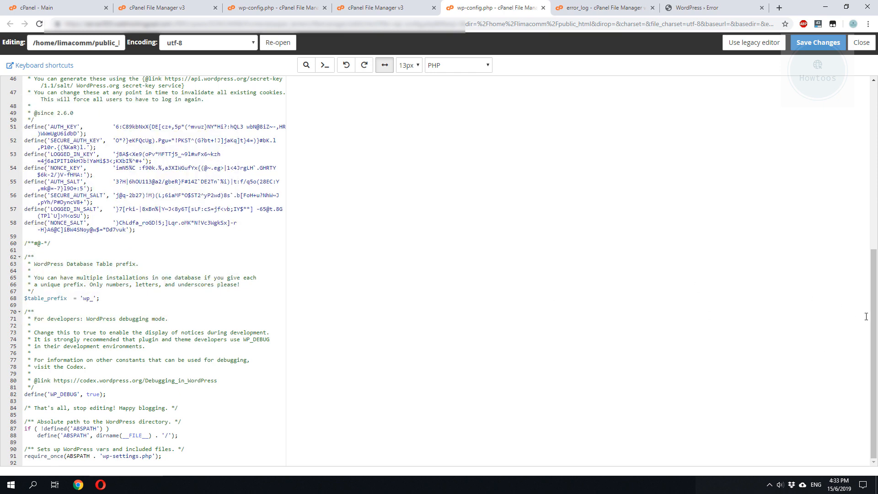